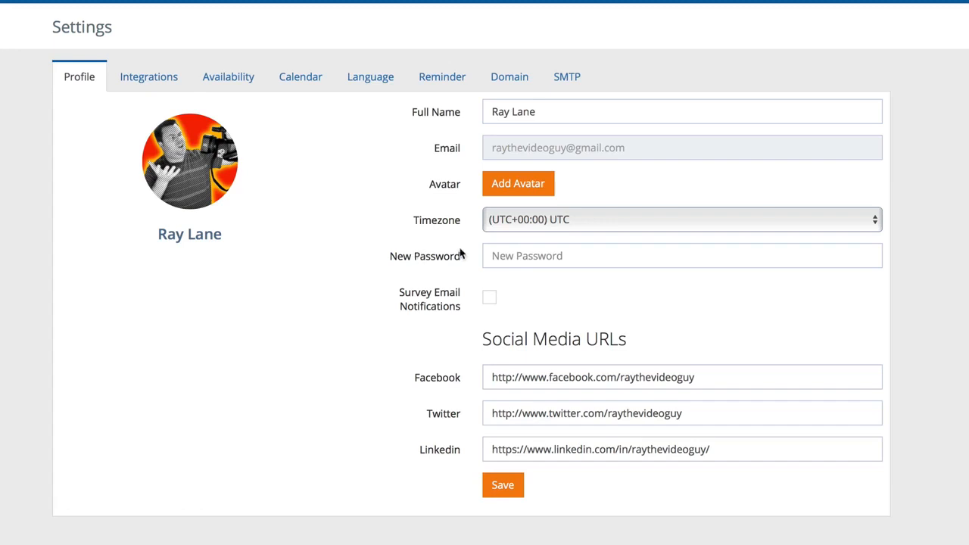
mouse_move(447, 257)
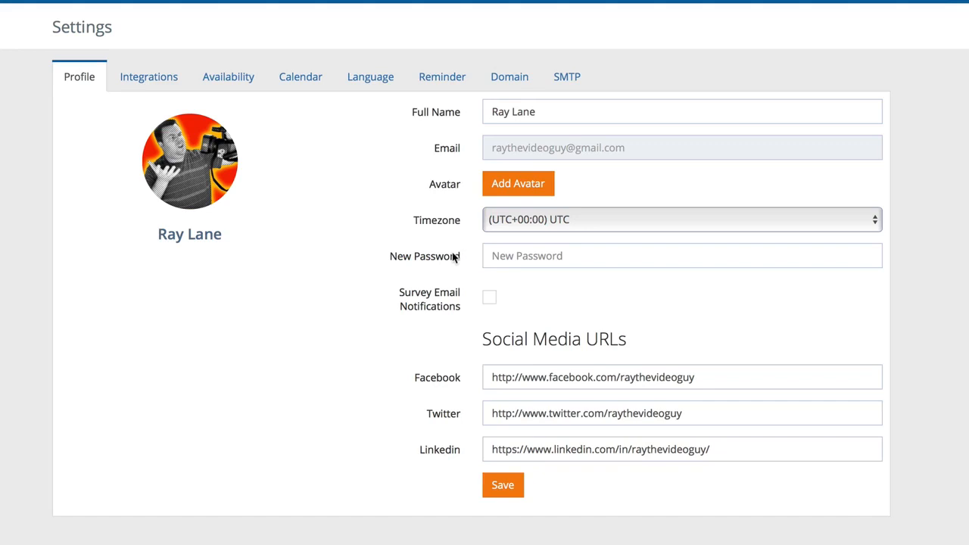
mouse_move(458, 258)
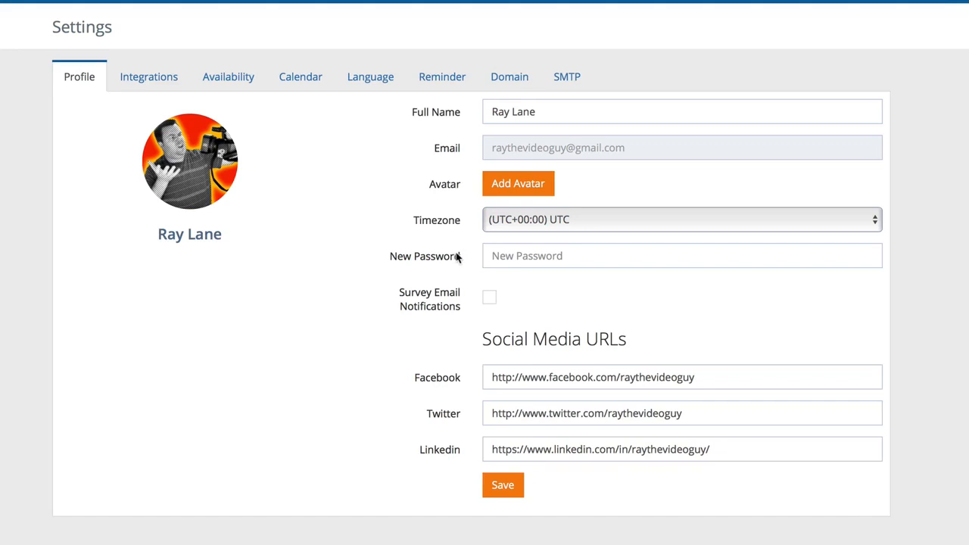
mouse_move(447, 259)
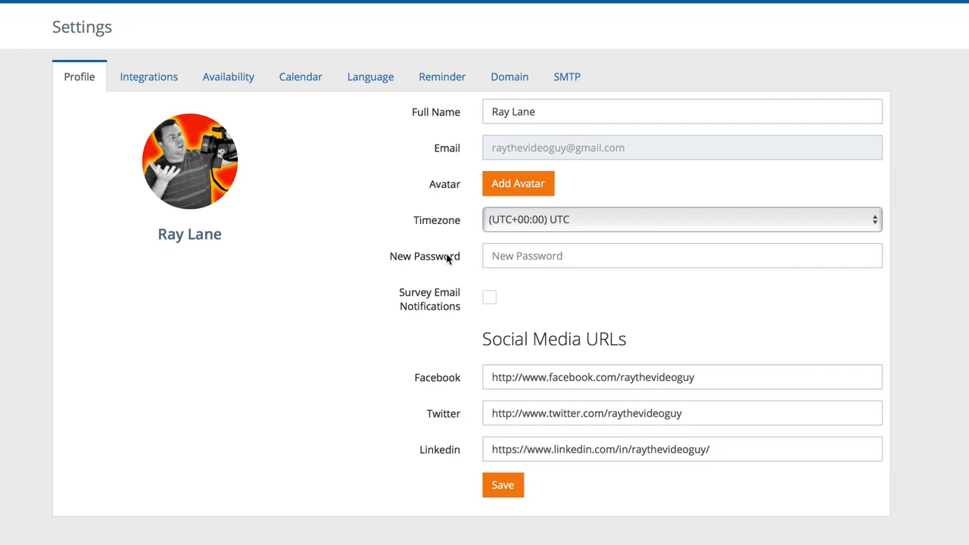
mouse_move(442, 254)
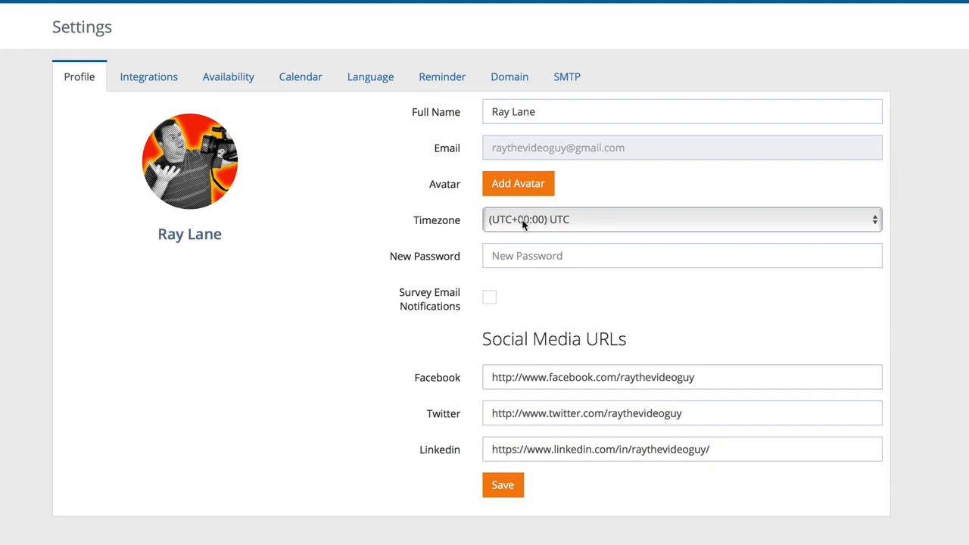
Select (UTC-05:00) Eastern Time (US & Canada) as the profile timezone, replacing UTC.
click(678, 220)
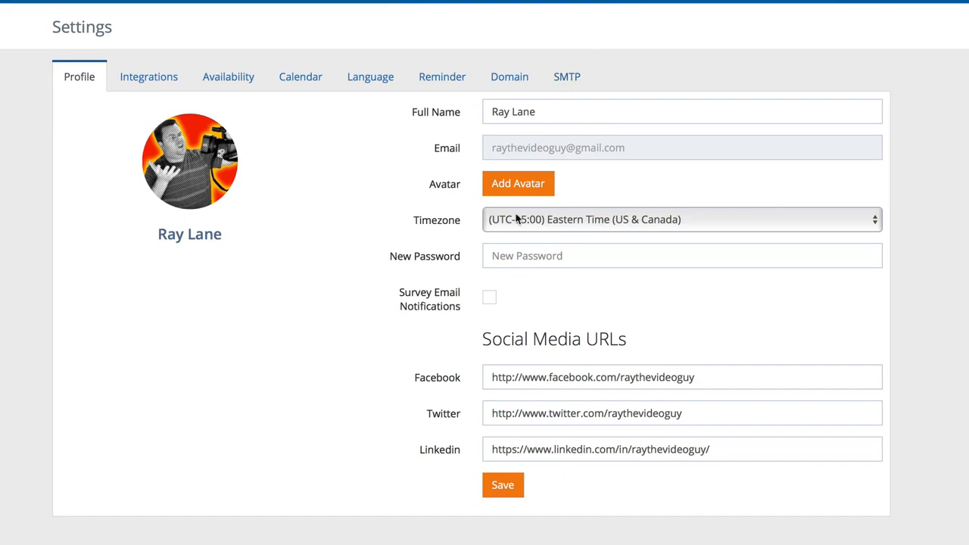
mouse_move(536, 246)
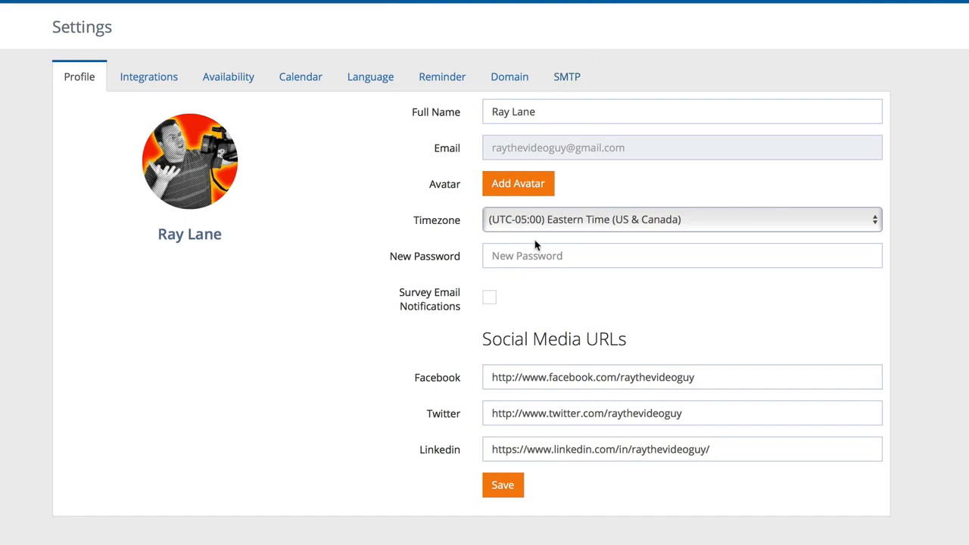